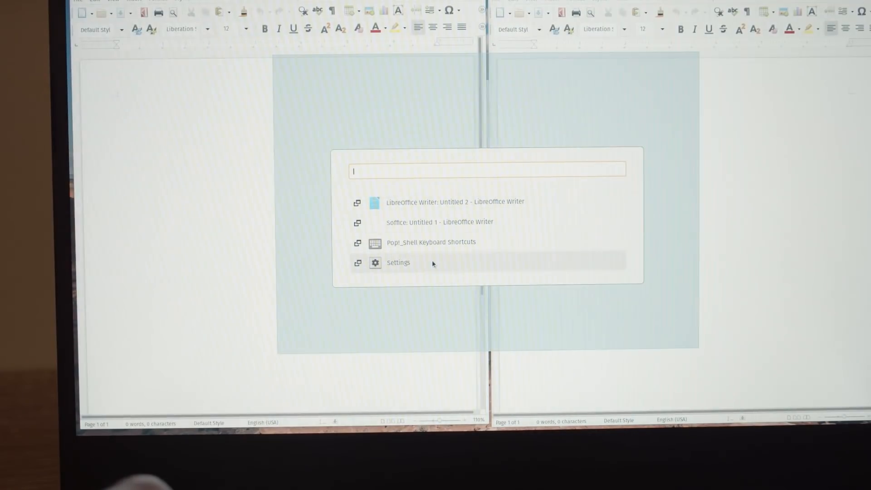
# Select Pop!_Shell Keyboard Shortcuts from the launcher results and scroll through the reference.
pyautogui.click(431, 242)
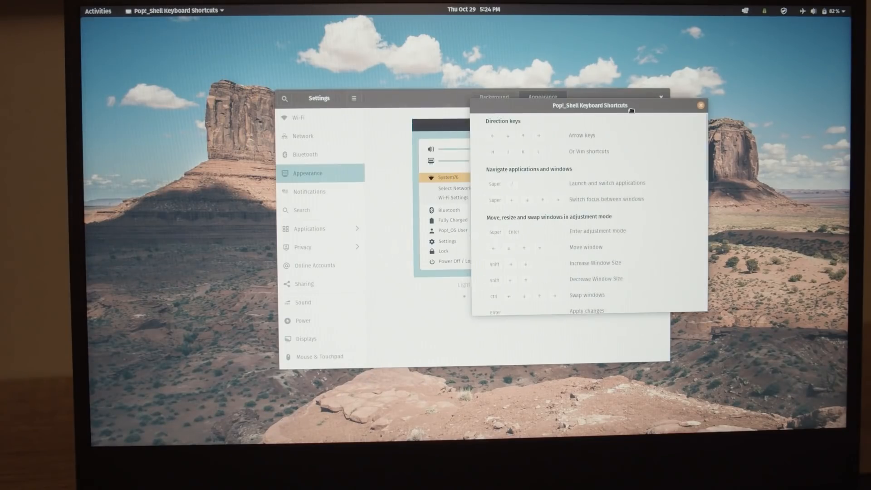
pyautogui.scroll(-3)
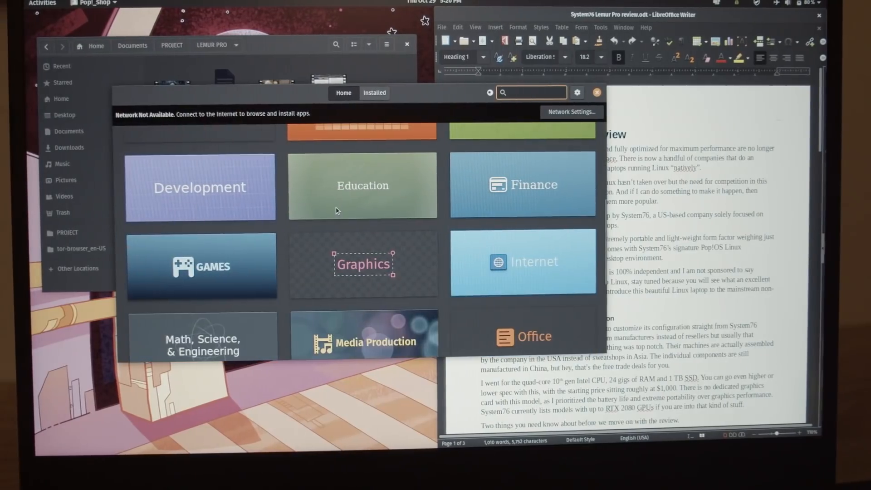
pyautogui.scroll(3)
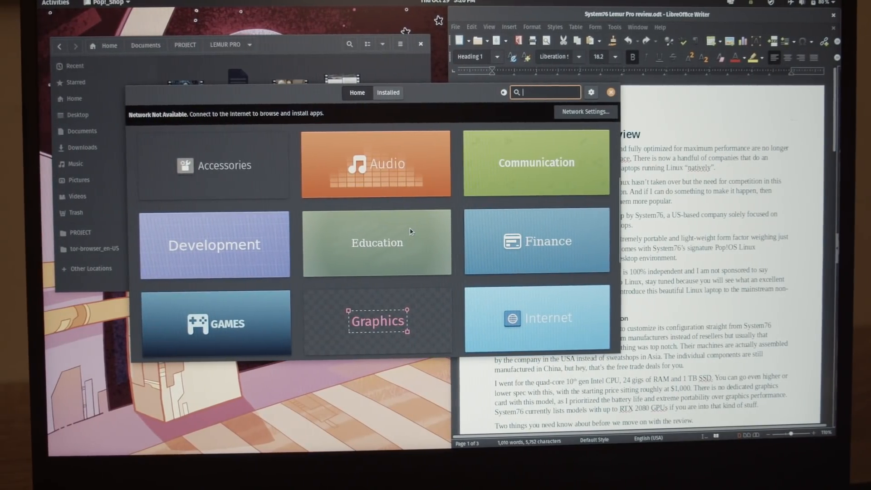
pyautogui.click(377, 243)
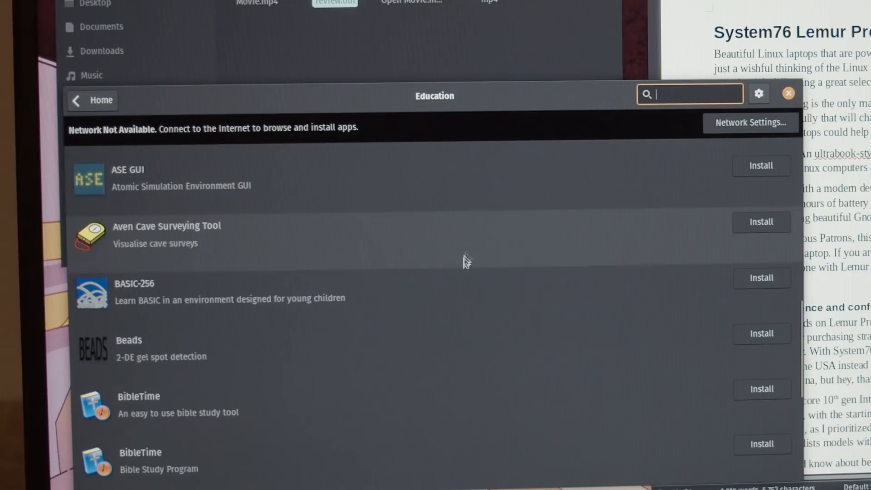
pyautogui.click(92, 101)
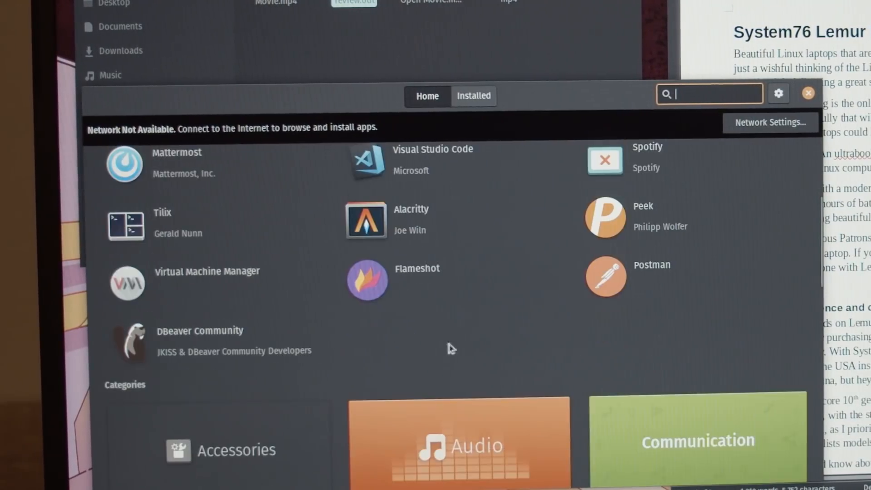
pyautogui.scroll(3)
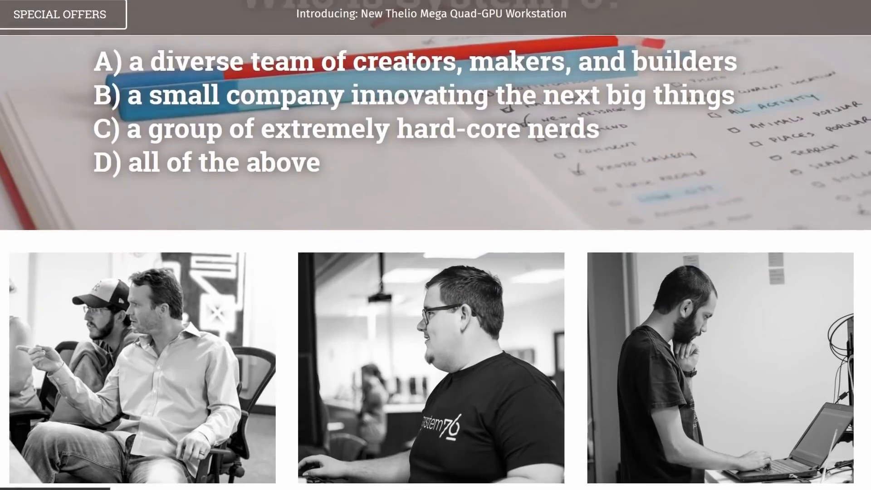
# Scroll down from the System76 about page to the Purism Librem 14 section.
pyautogui.scroll(-3)
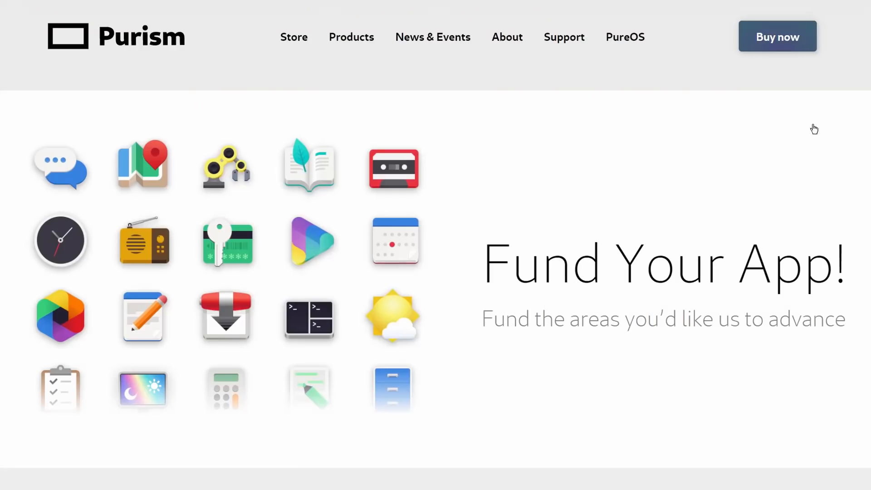
pyautogui.scroll(-3)
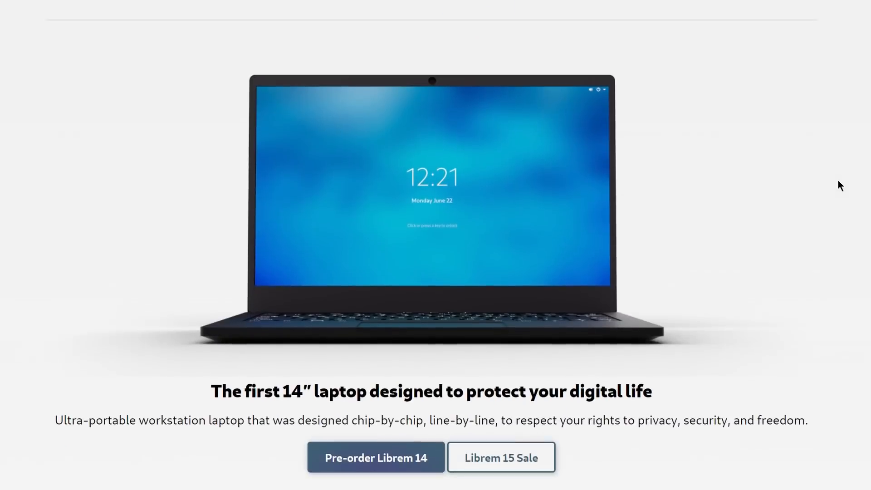
pyautogui.scroll(-3)
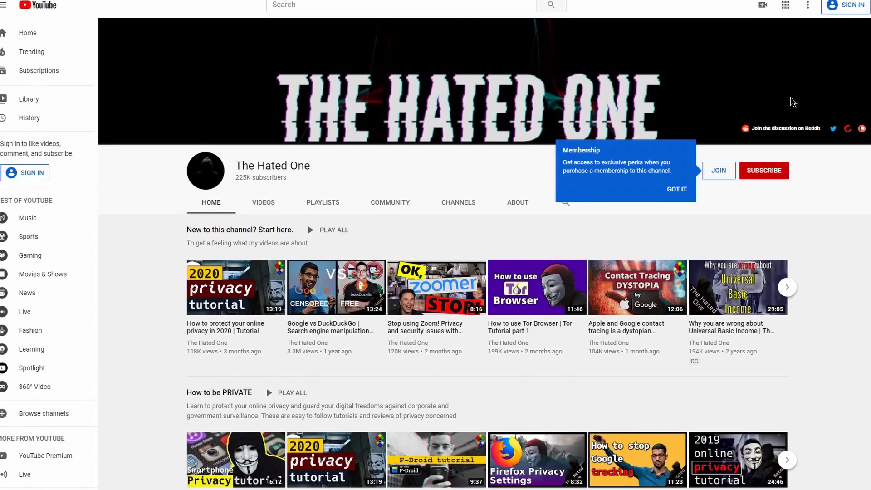
# Use the channel's JOIN button to reach The Hated One's Patreon membership page.
pyautogui.scroll(-3)
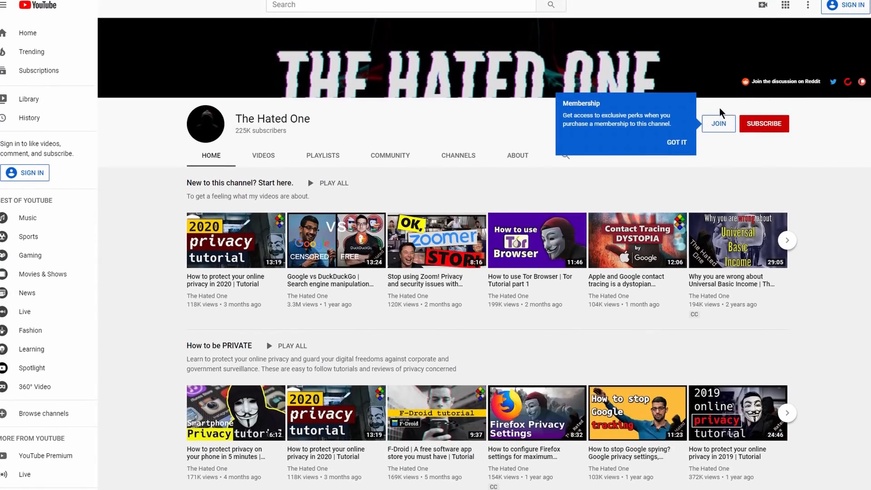
pyautogui.click(718, 123)
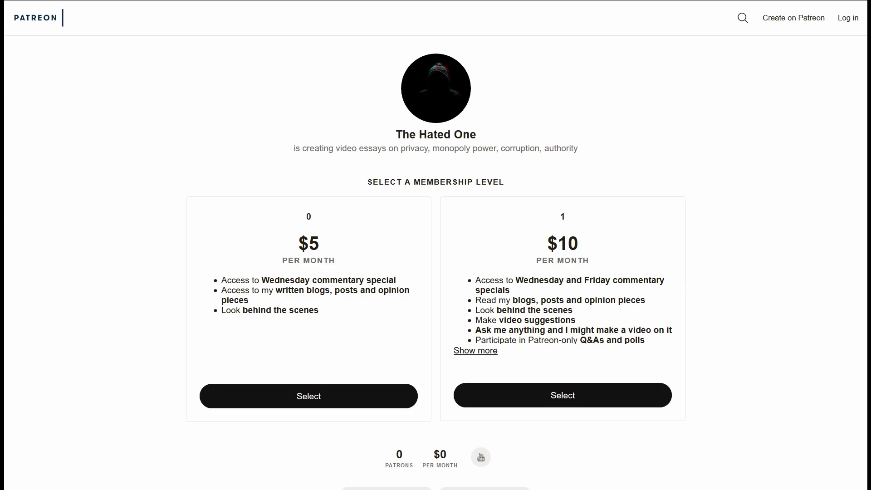